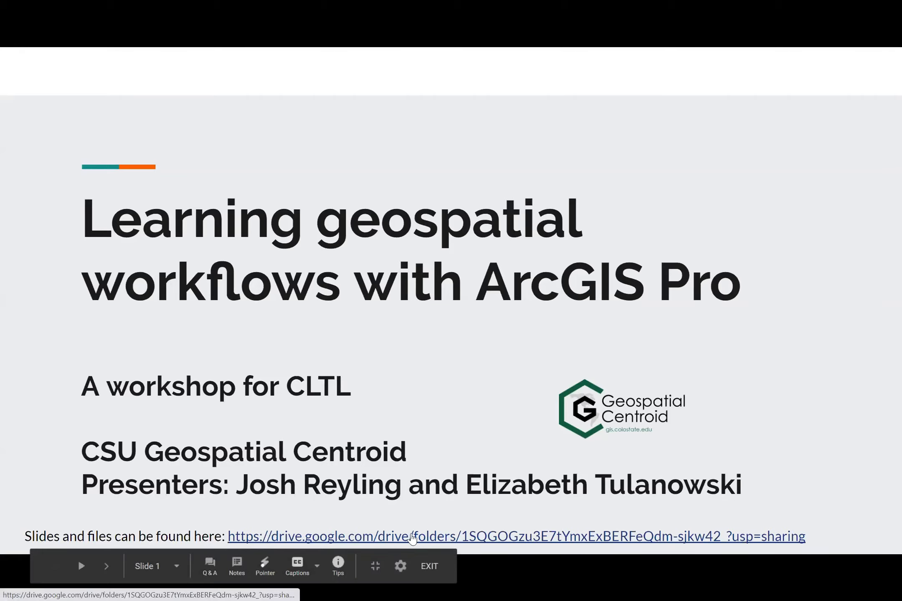
mouse_move(809, 538)
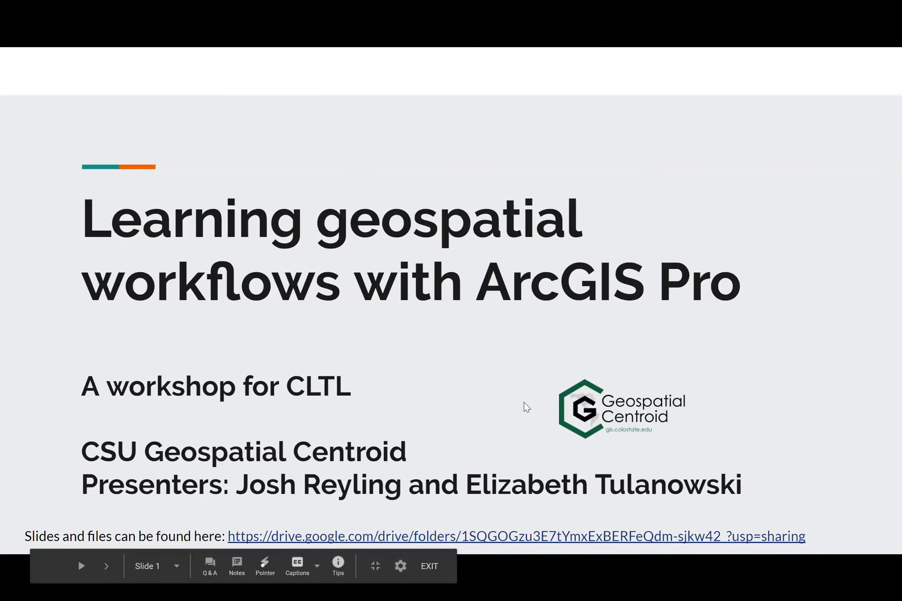
Advance the full-screen presentation to slide 2, Day 1 objectives and Day 2 agenda.
left_click(106, 566)
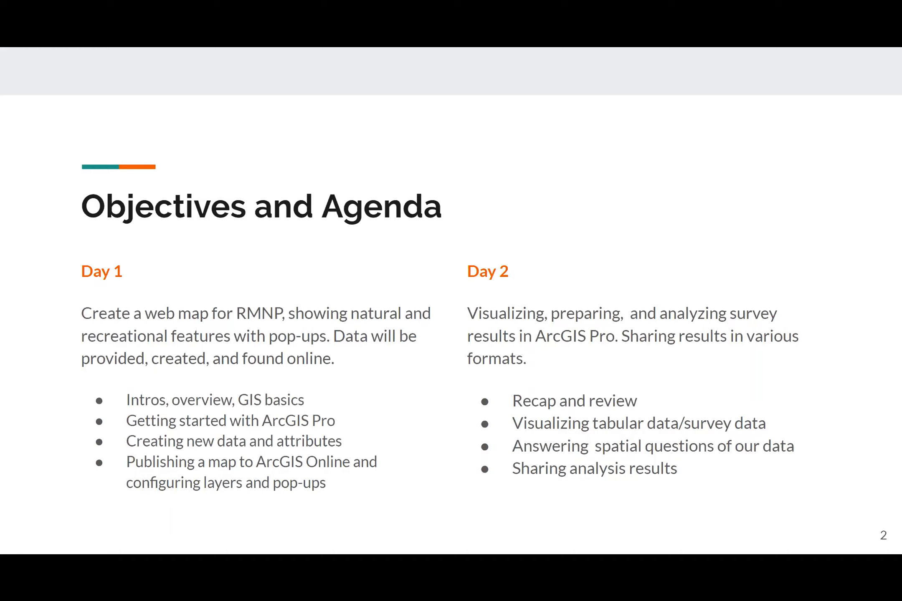
mouse_move(433, 265)
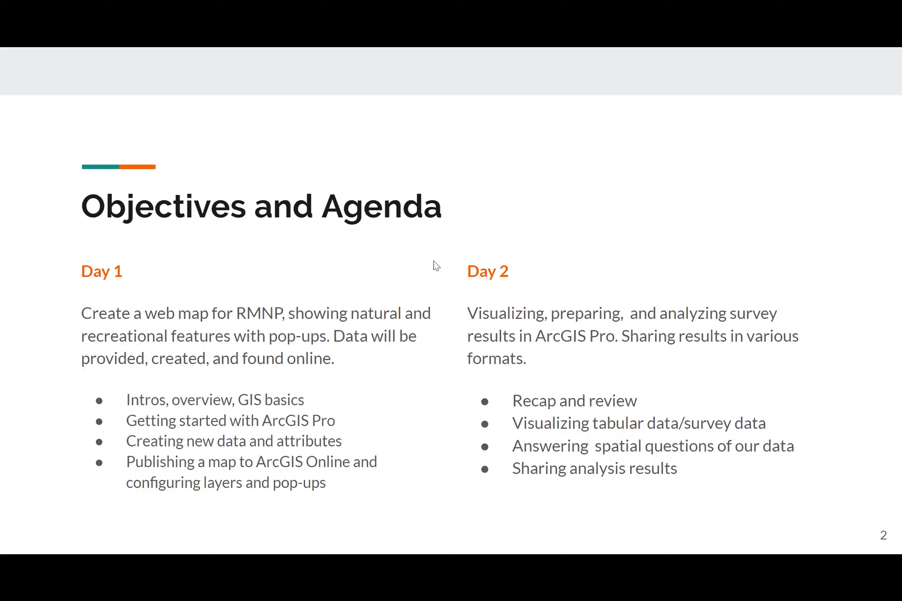
mouse_move(449, 254)
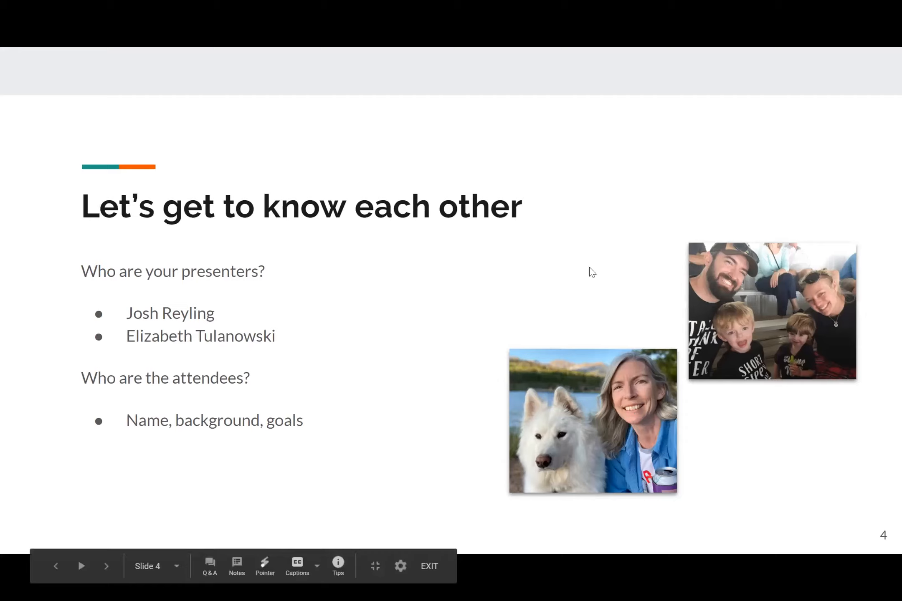
mouse_move(588, 472)
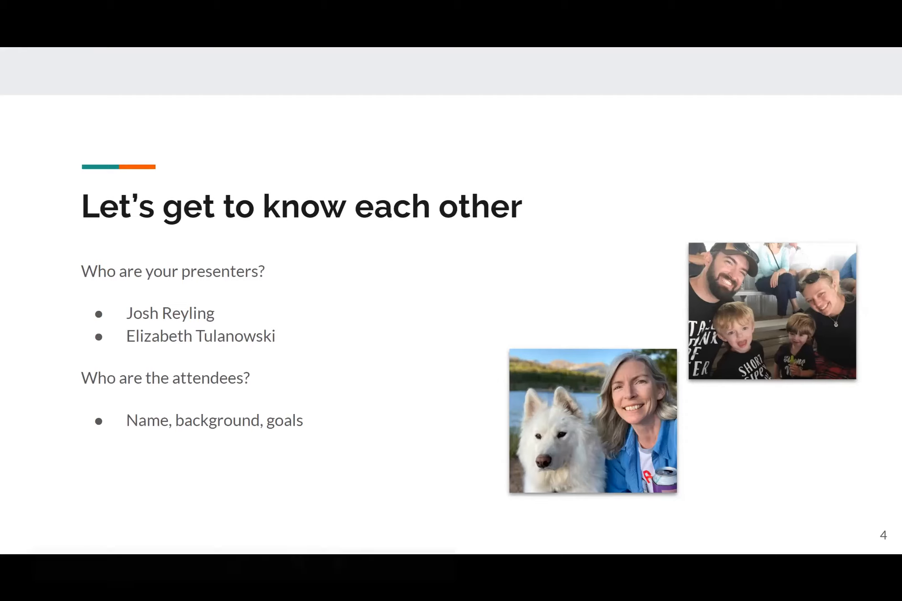
mouse_move(614, 142)
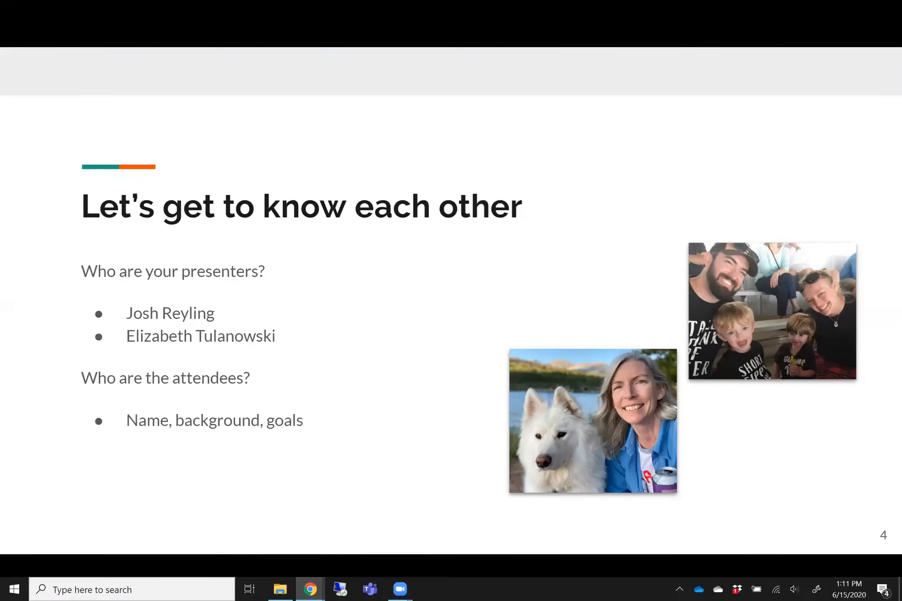
mouse_move(566, 402)
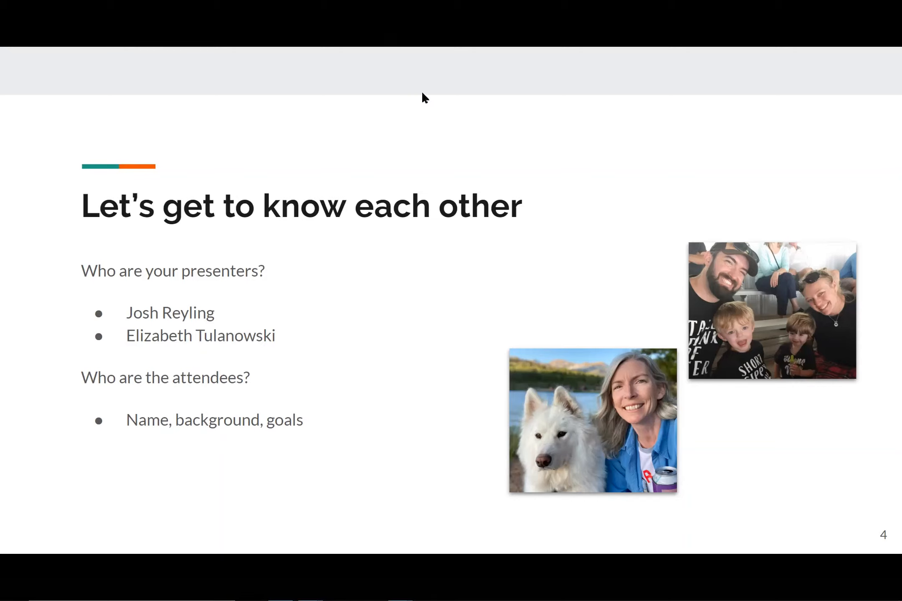
Advance to slide 4, introducing presenters and inviting attendees to share names and goals.
left_click(457, 172)
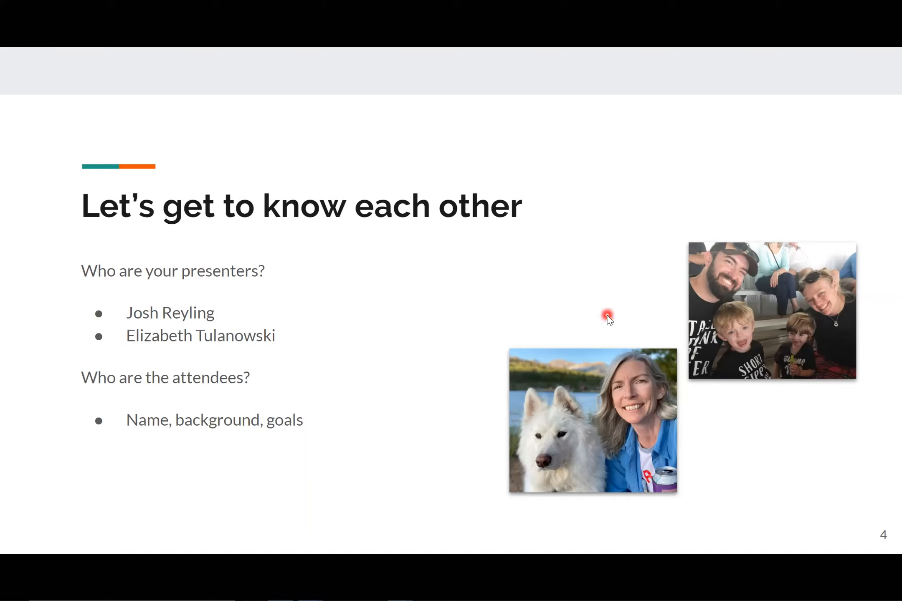
mouse_move(674, 335)
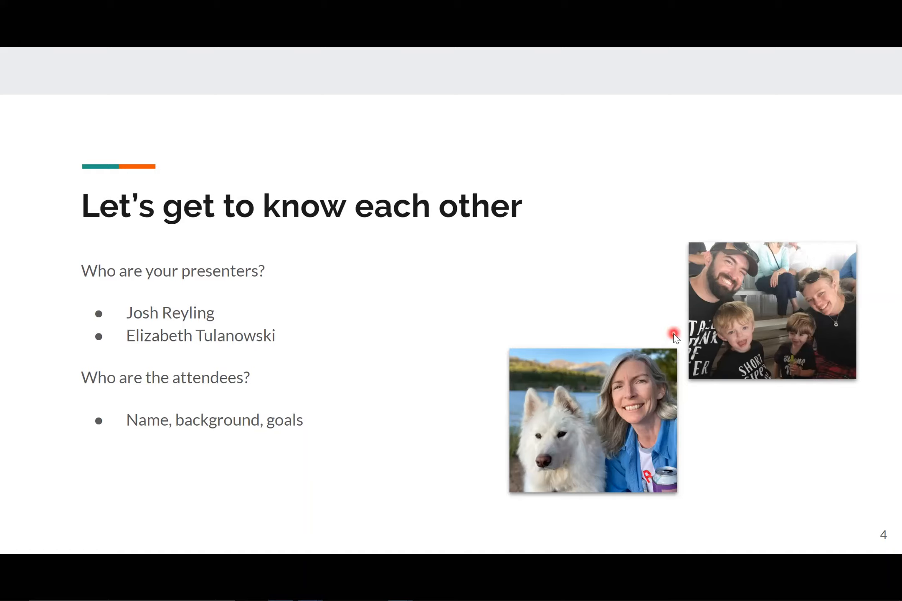
mouse_move(662, 477)
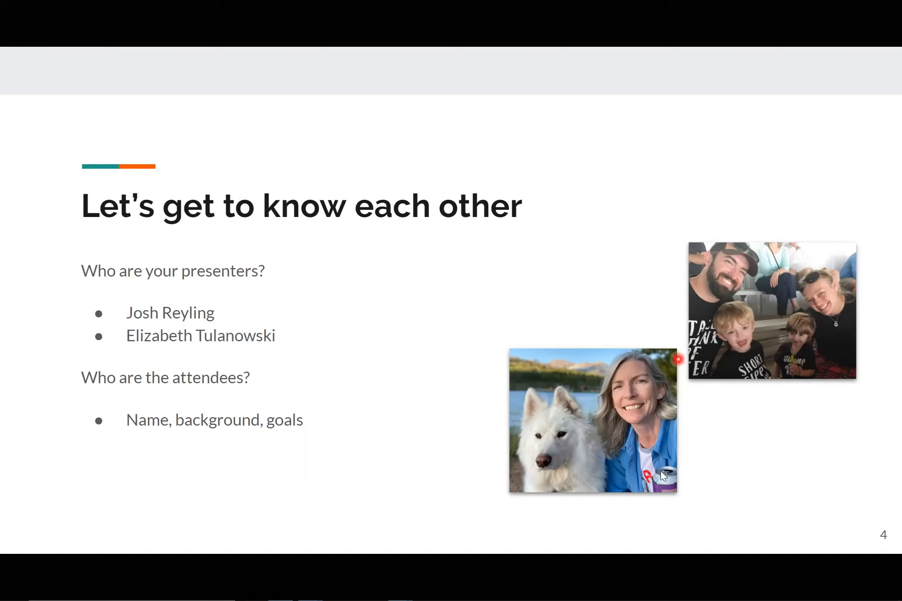
mouse_move(679, 485)
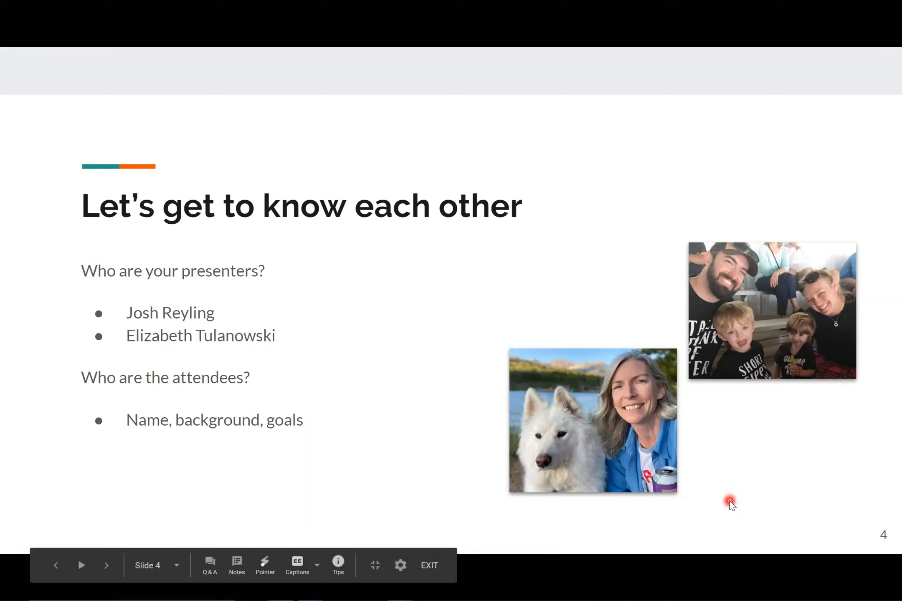
mouse_move(750, 464)
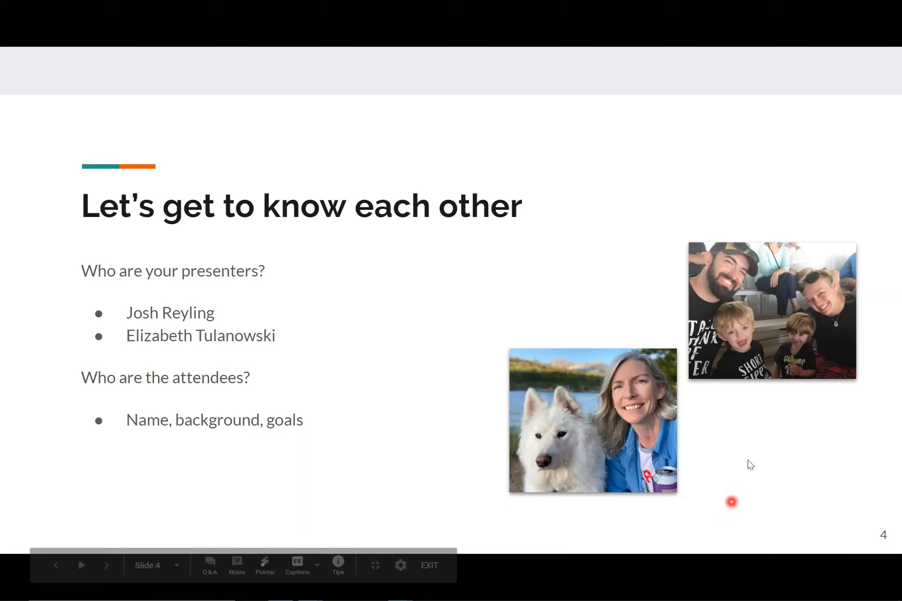
left_click(105, 566)
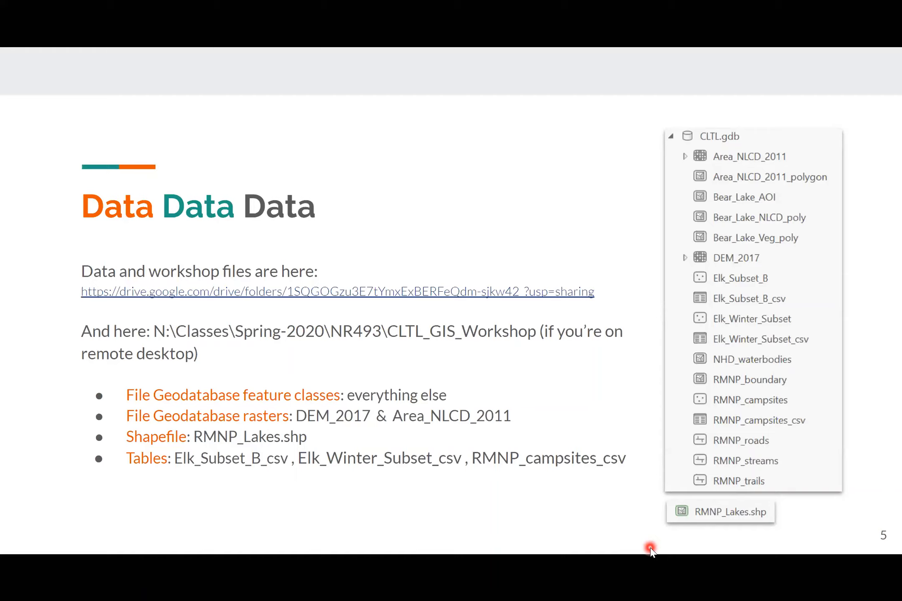
mouse_move(650, 546)
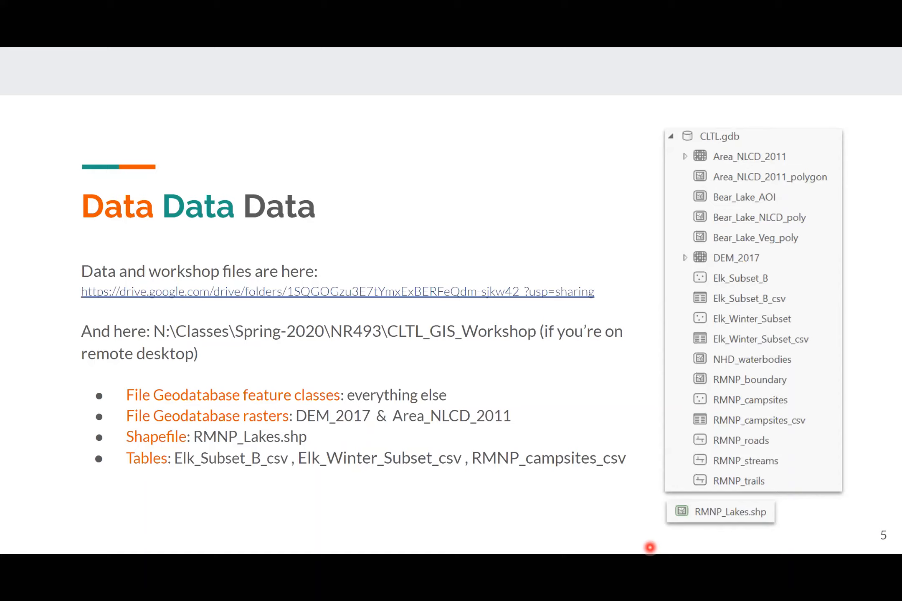
mouse_move(348, 539)
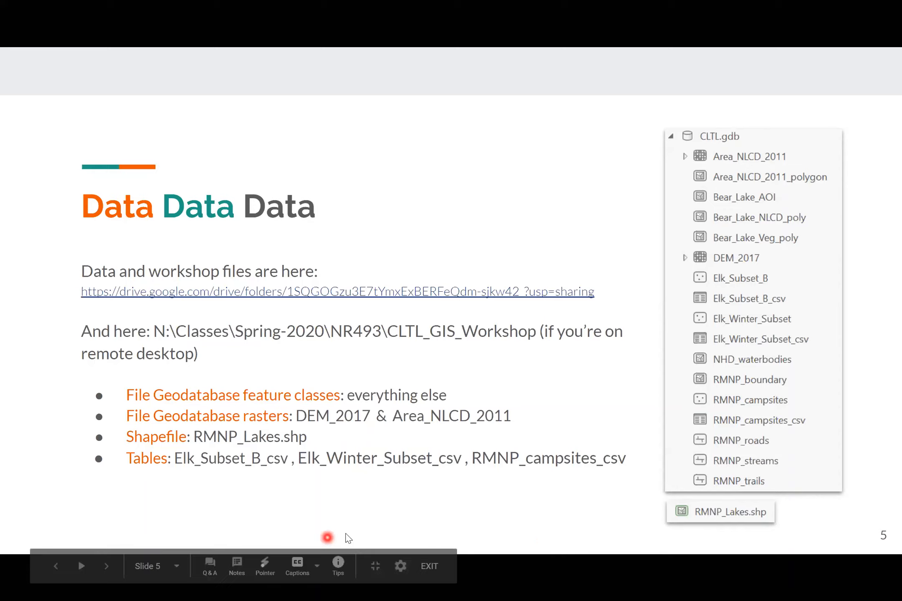
mouse_move(87, 294)
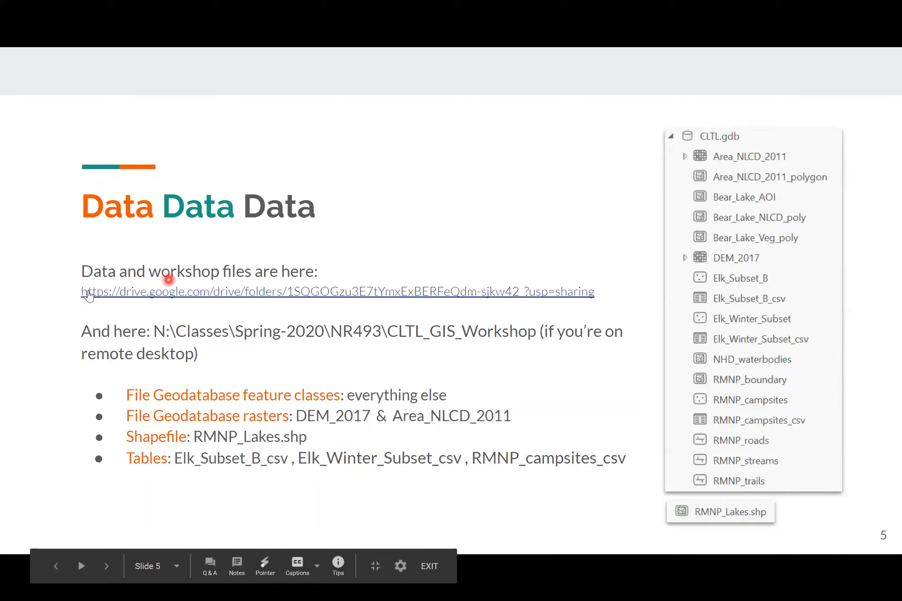
mouse_move(331, 304)
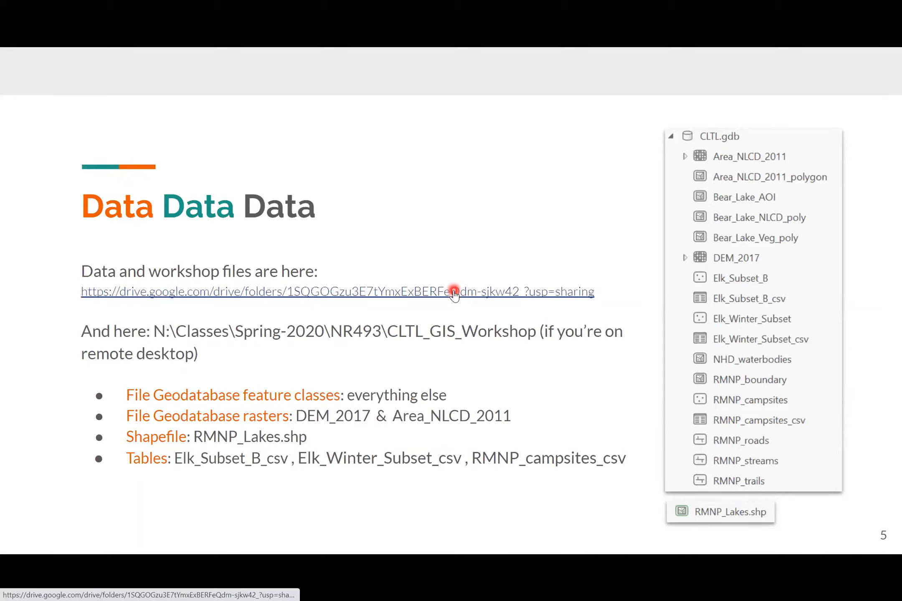
mouse_move(402, 334)
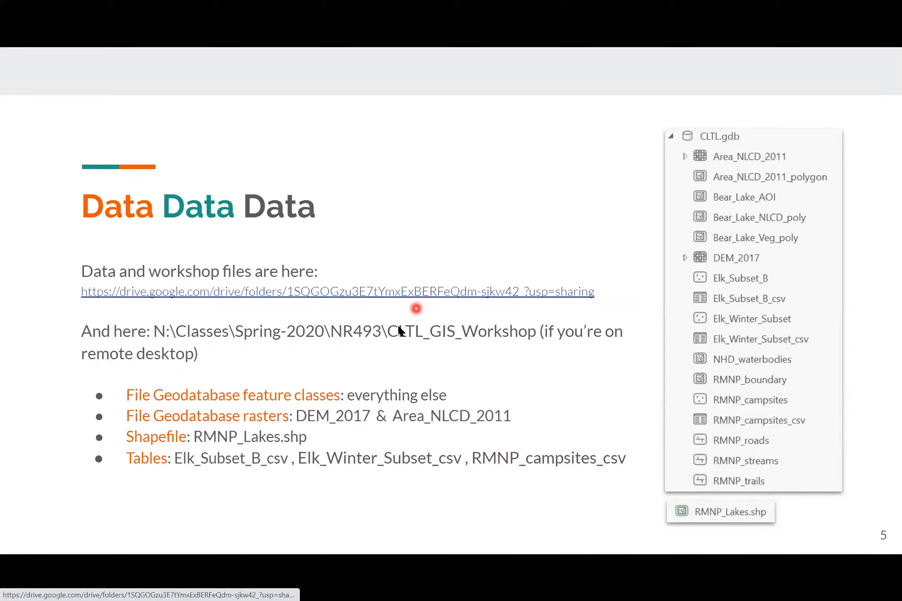
mouse_move(152, 341)
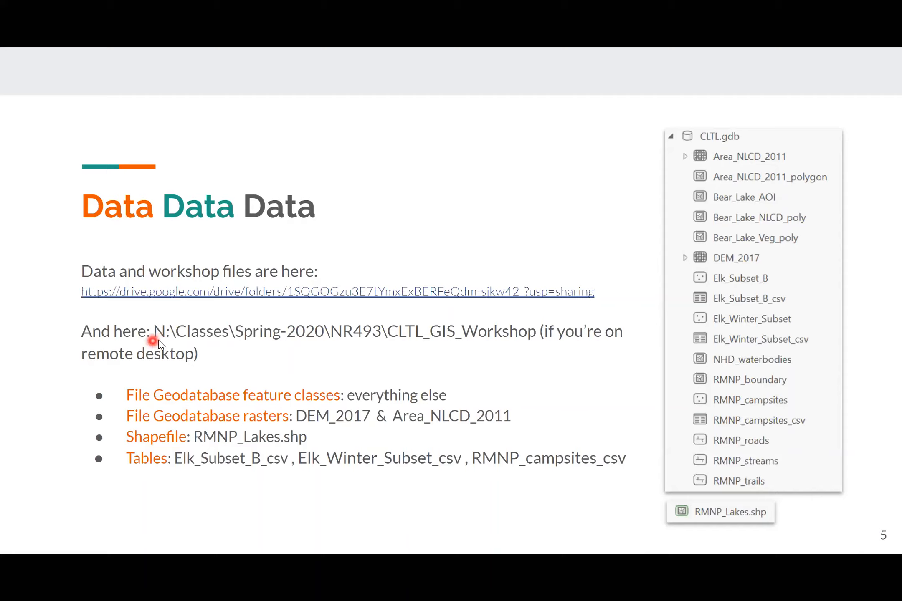
mouse_move(519, 345)
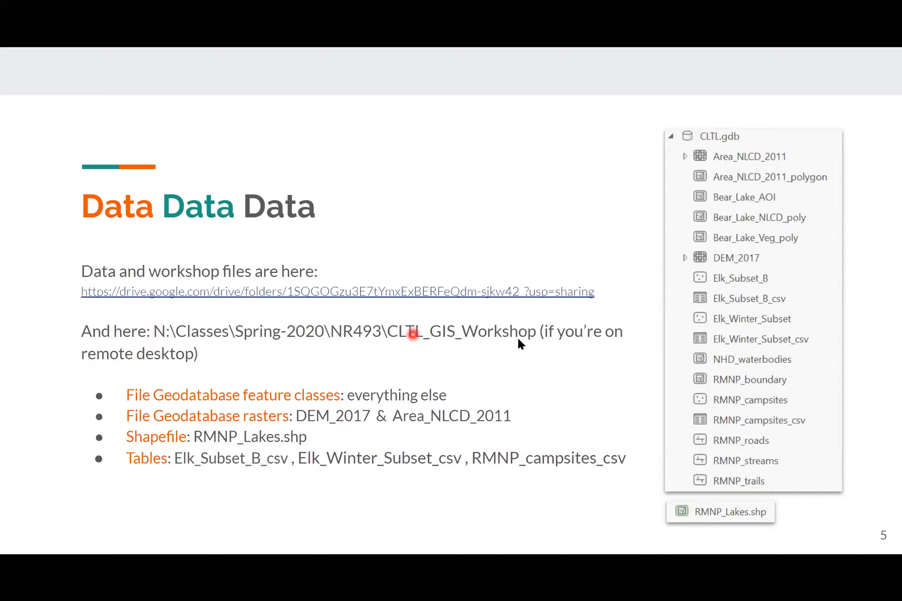
mouse_move(520, 342)
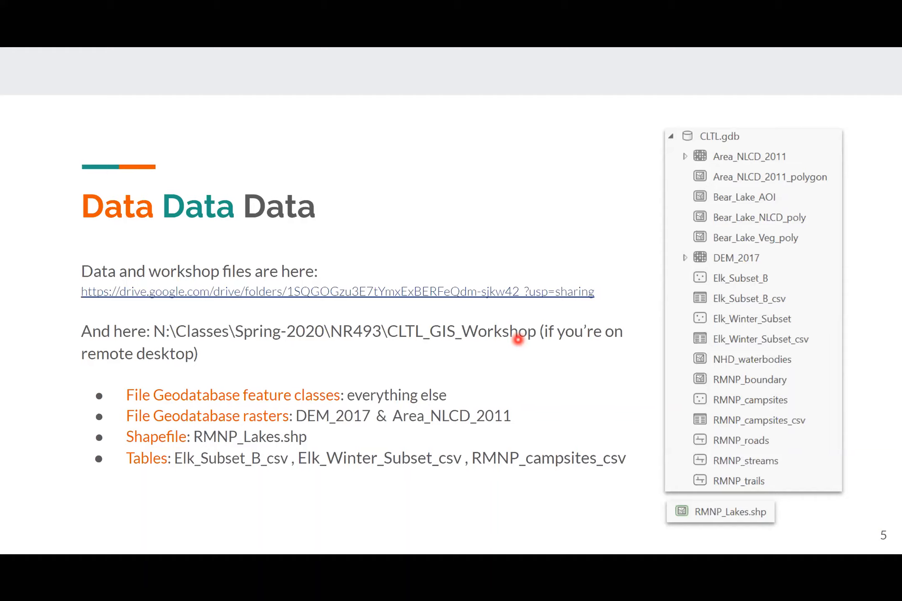
mouse_move(504, 327)
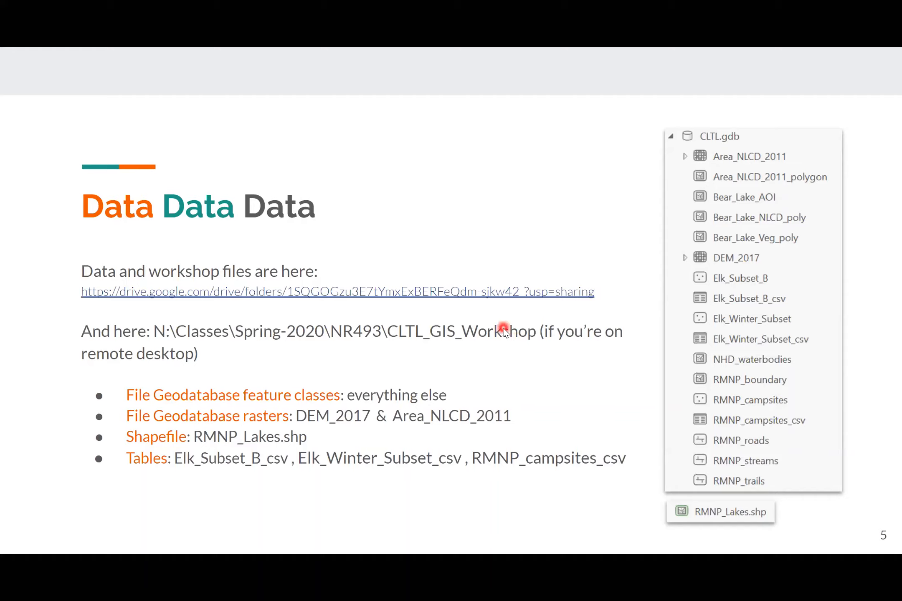
mouse_move(537, 391)
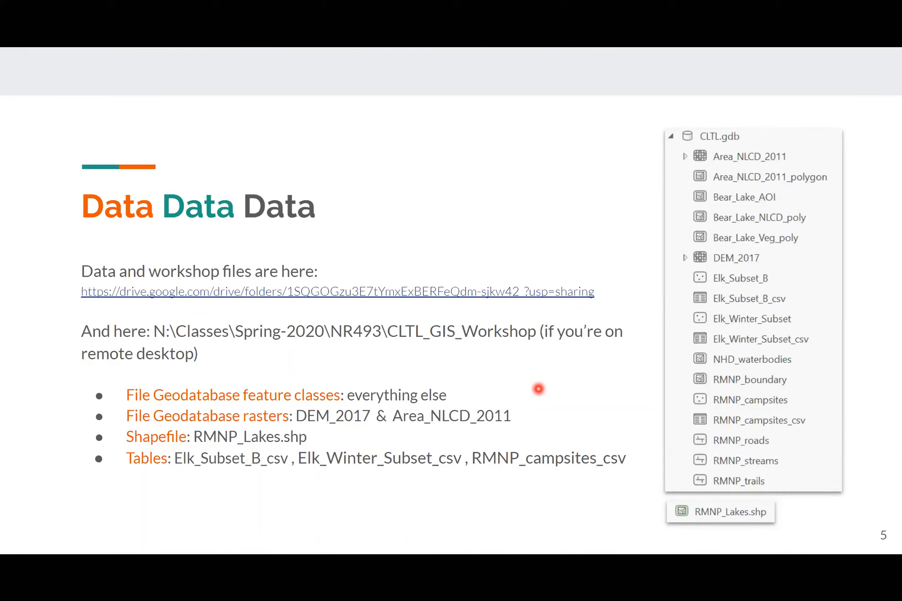
mouse_move(777, 168)
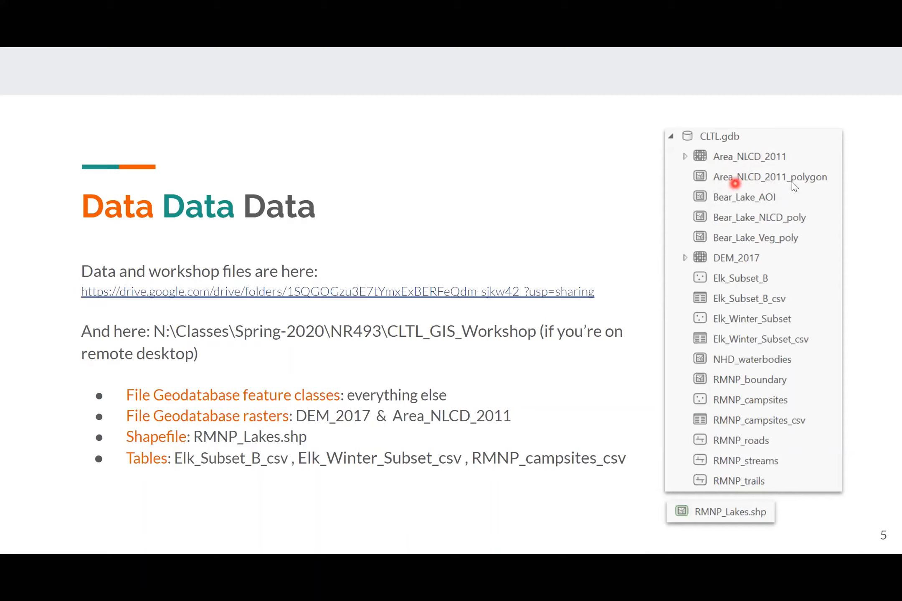
mouse_move(752, 209)
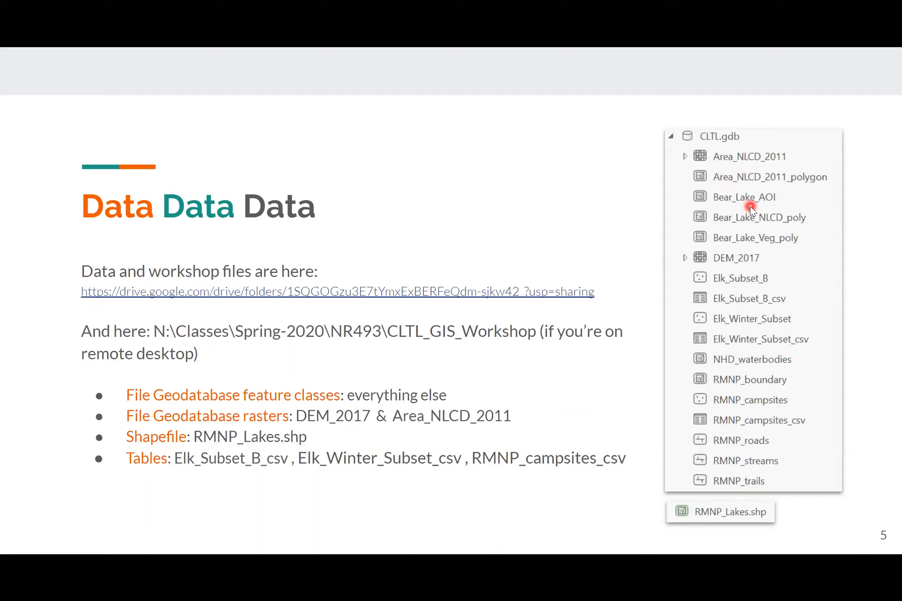
mouse_move(739, 236)
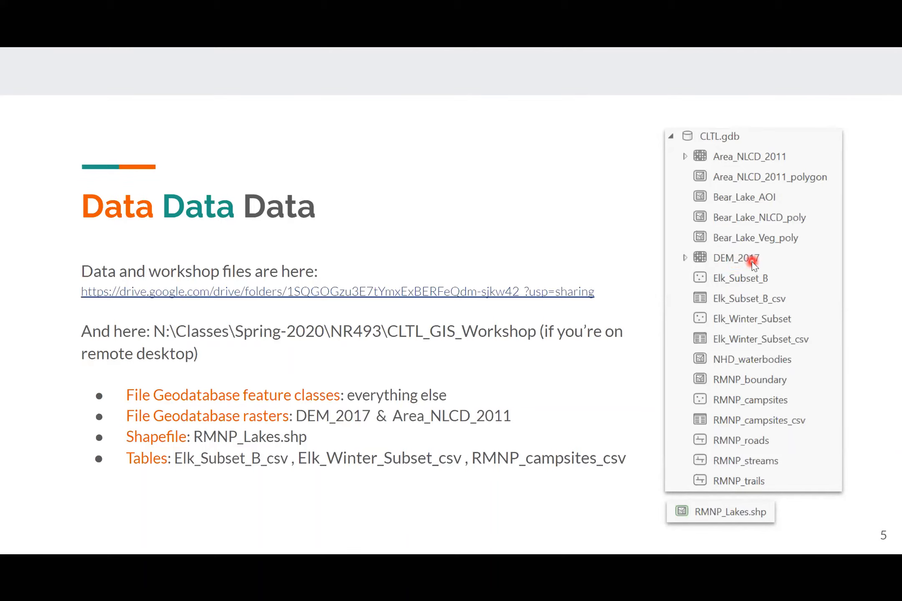
mouse_move(751, 261)
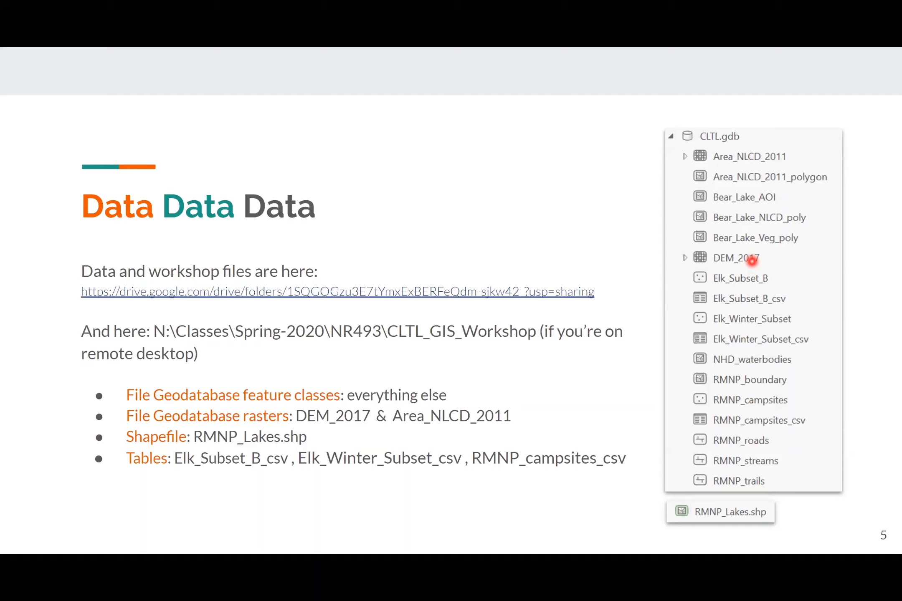
mouse_move(751, 262)
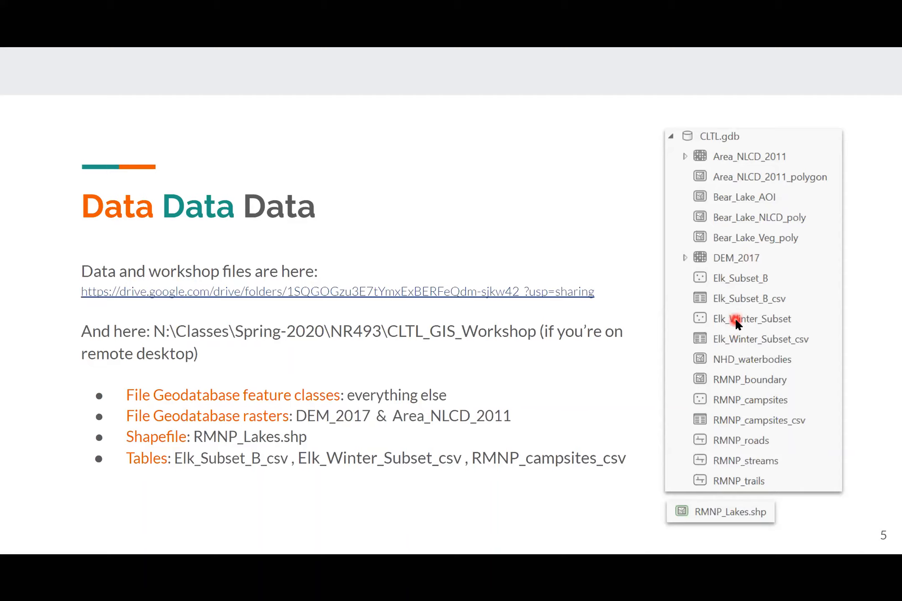
mouse_move(780, 326)
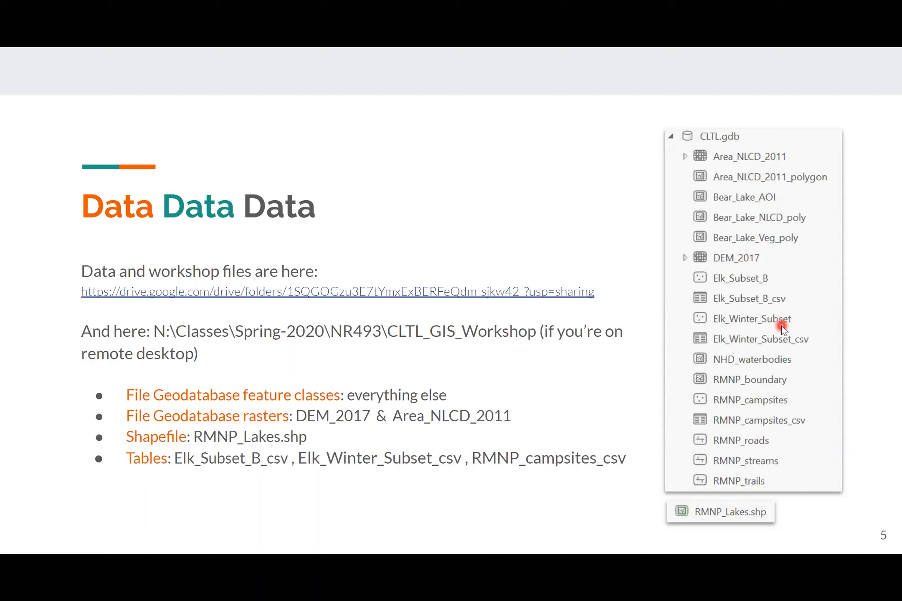
mouse_move(784, 339)
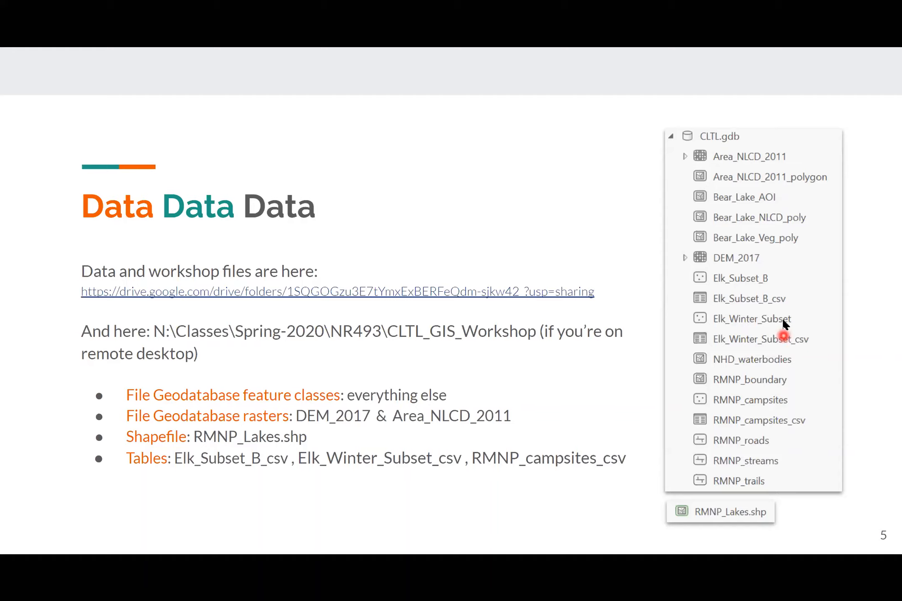
mouse_move(783, 346)
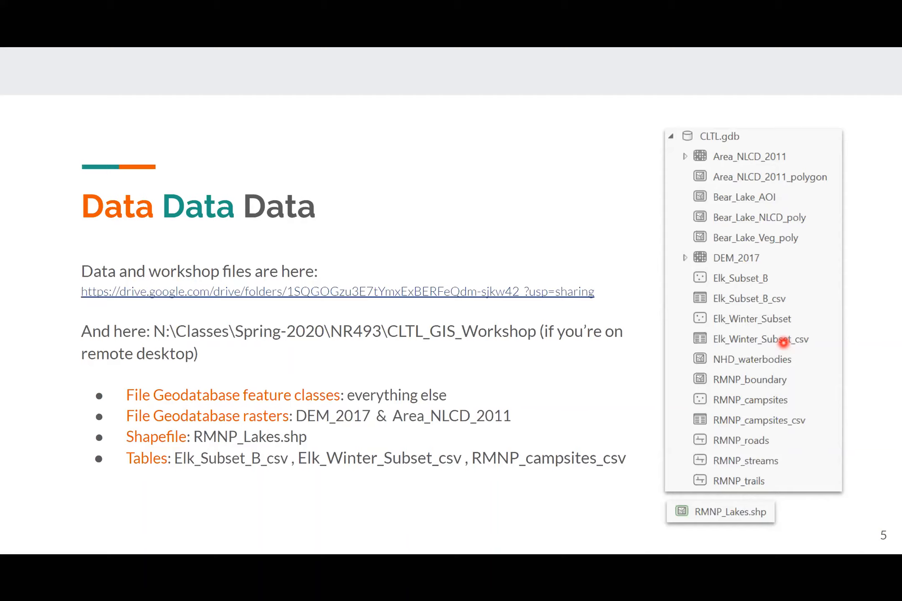
mouse_move(749, 334)
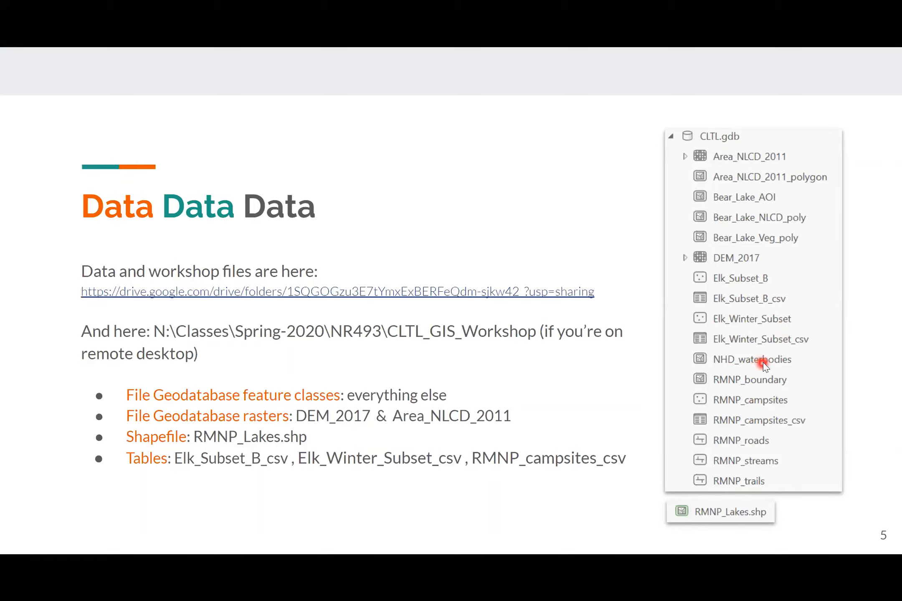
mouse_move(730, 389)
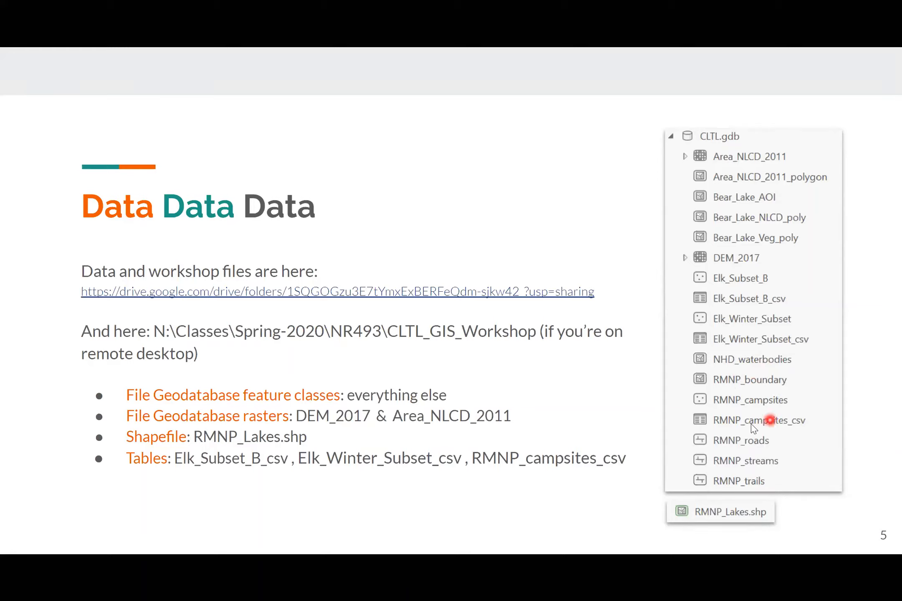
mouse_move(764, 415)
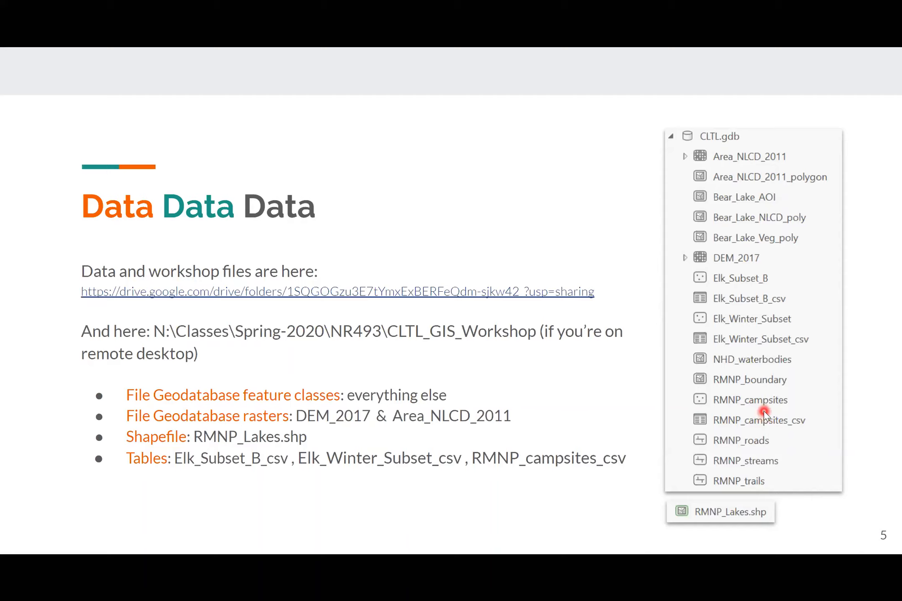
mouse_move(731, 479)
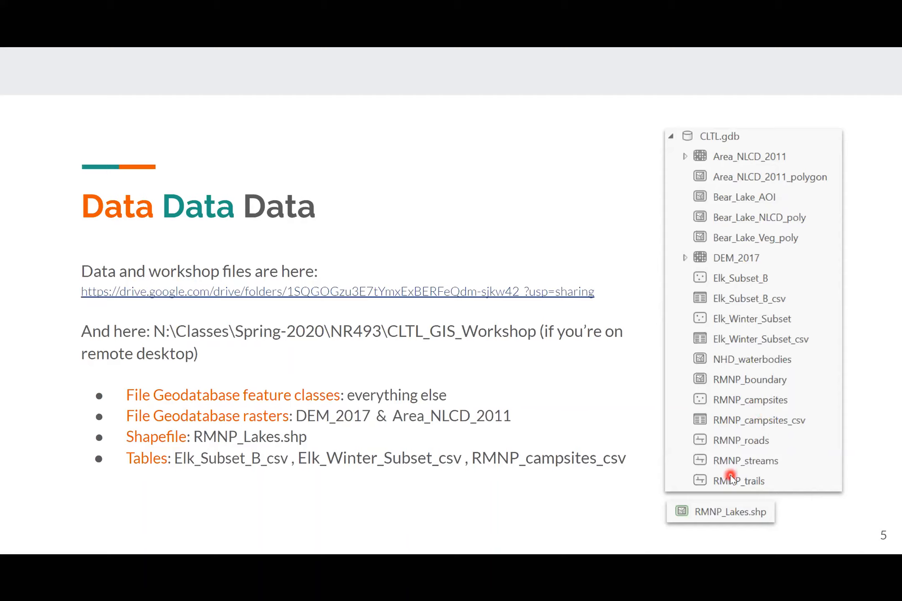
mouse_move(770, 455)
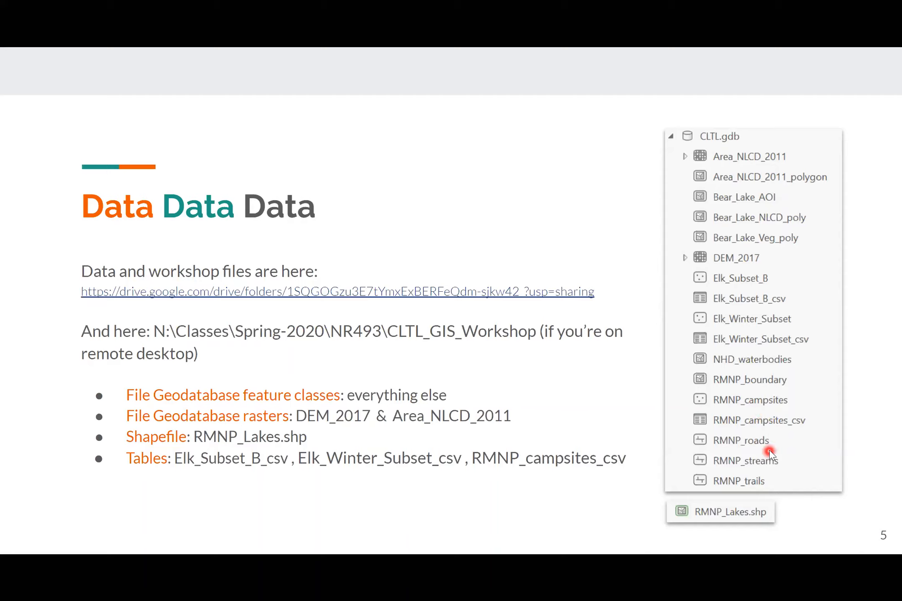
mouse_move(772, 477)
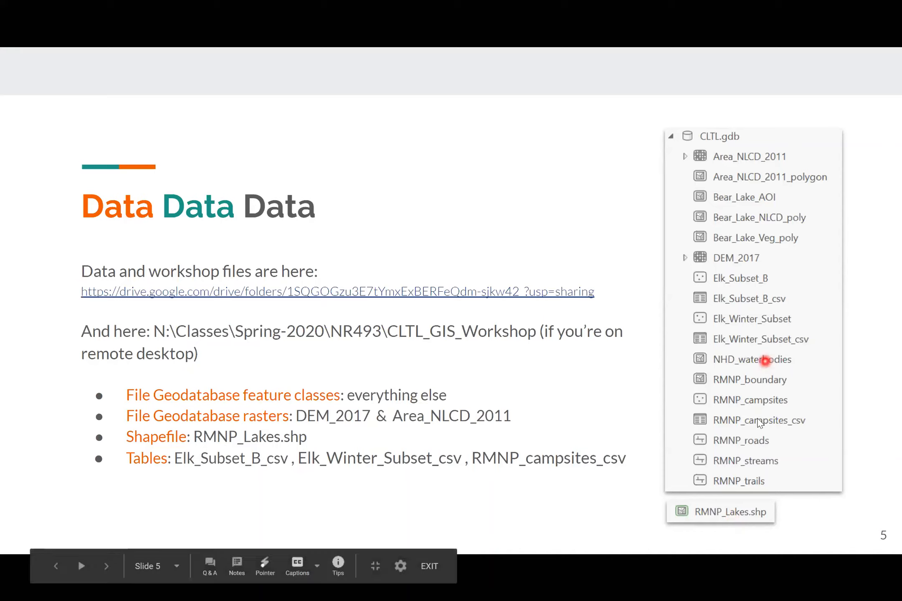
mouse_move(753, 500)
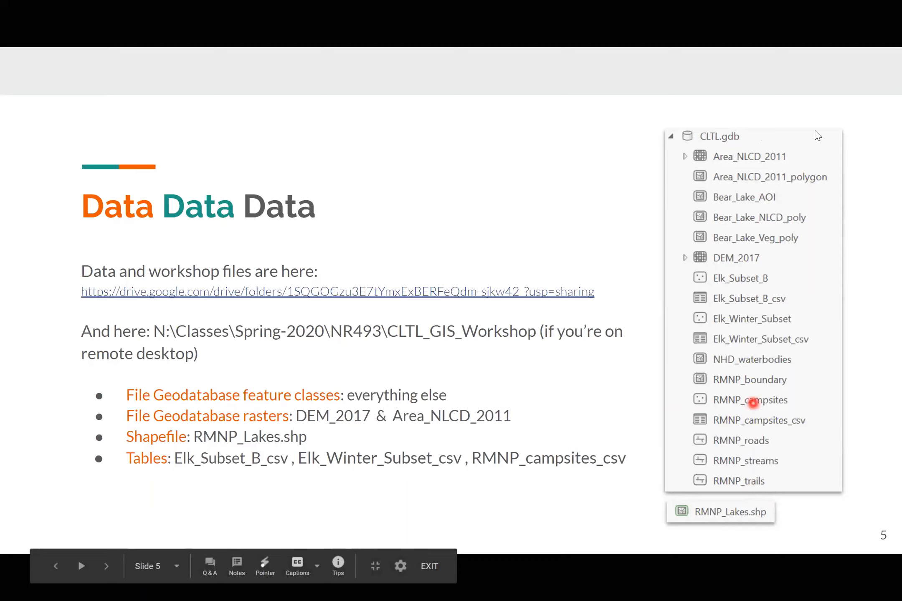
mouse_move(798, 200)
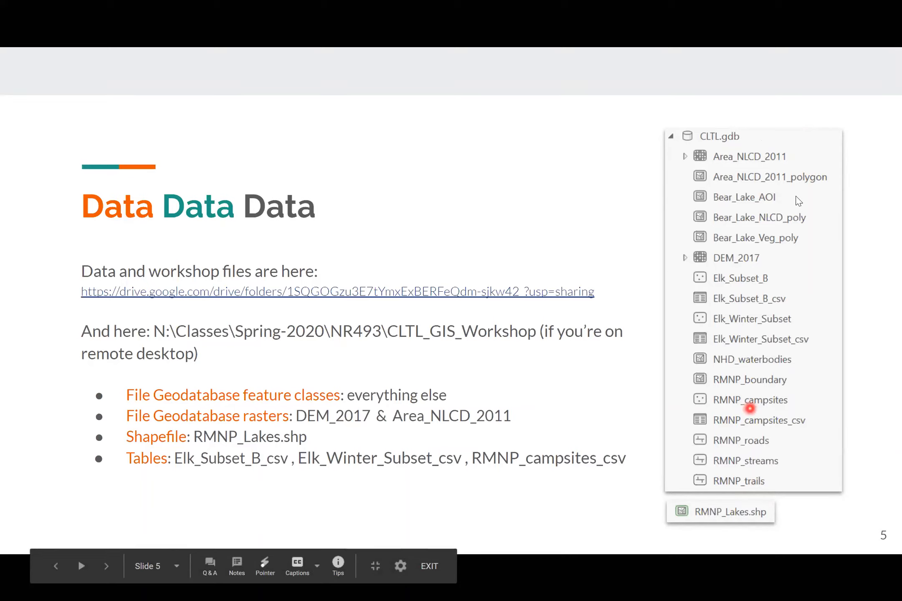
mouse_move(705, 151)
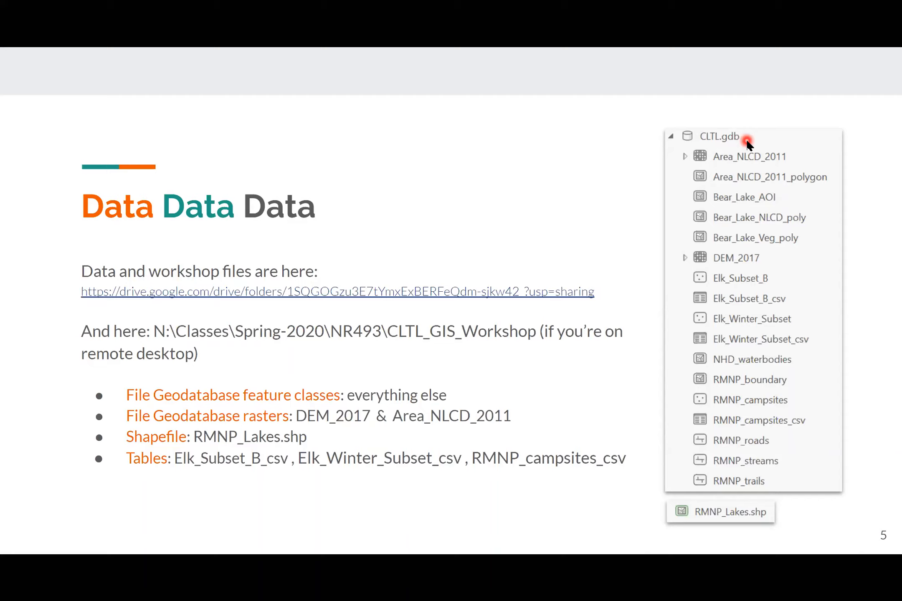
mouse_move(769, 138)
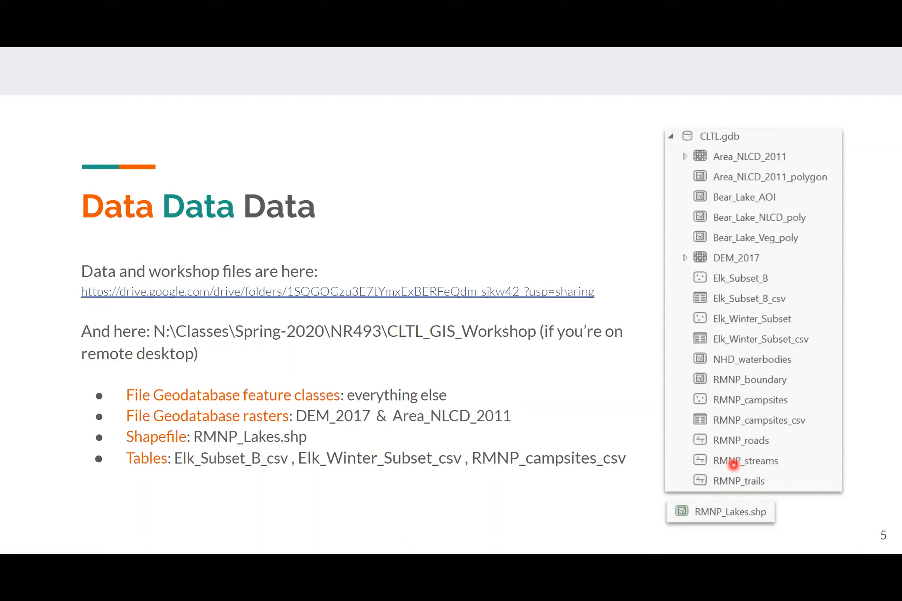
mouse_move(716, 532)
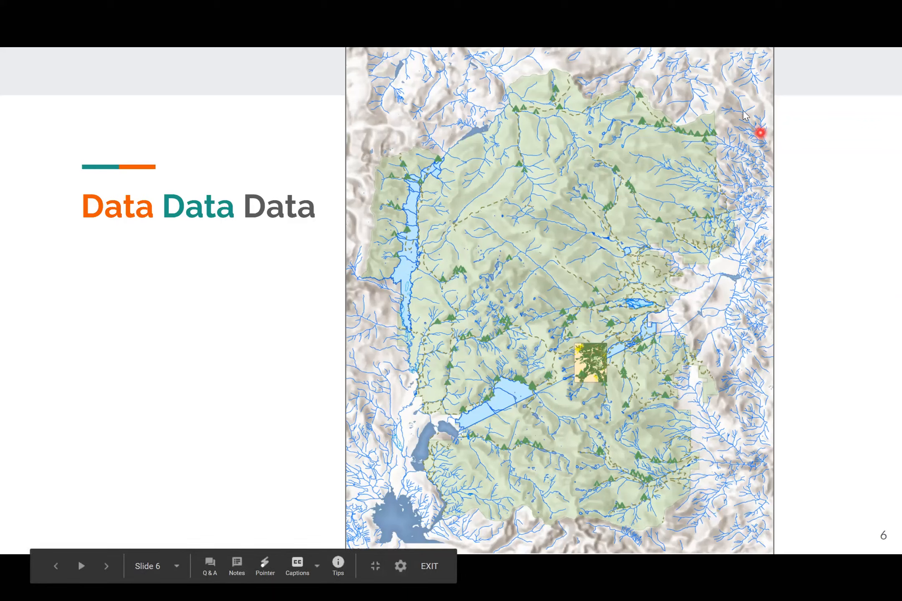
mouse_move(608, 352)
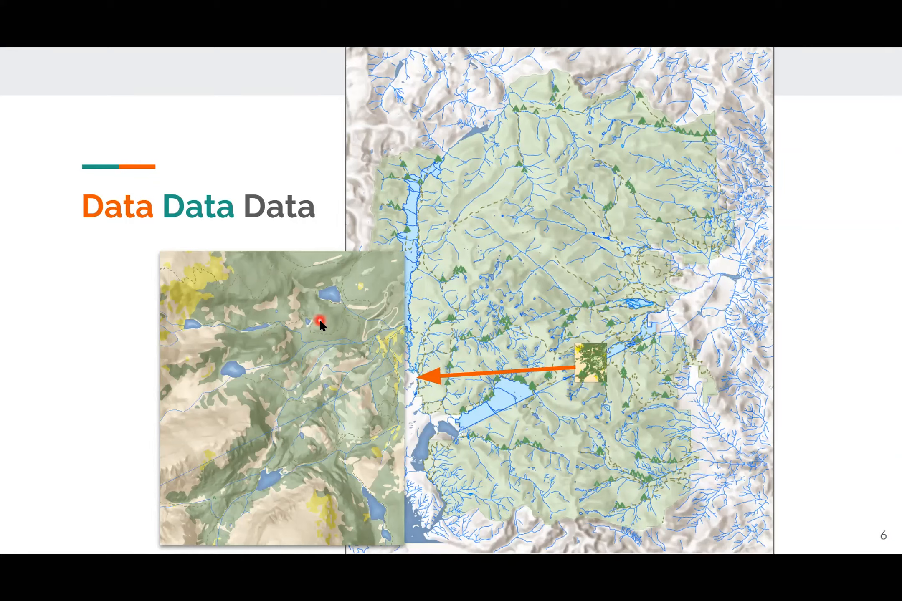
mouse_move(312, 330)
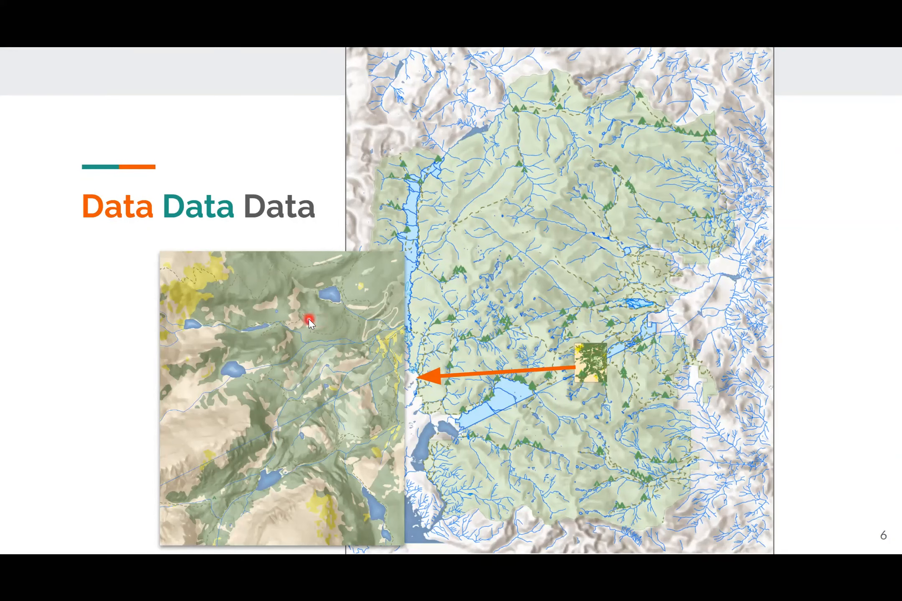